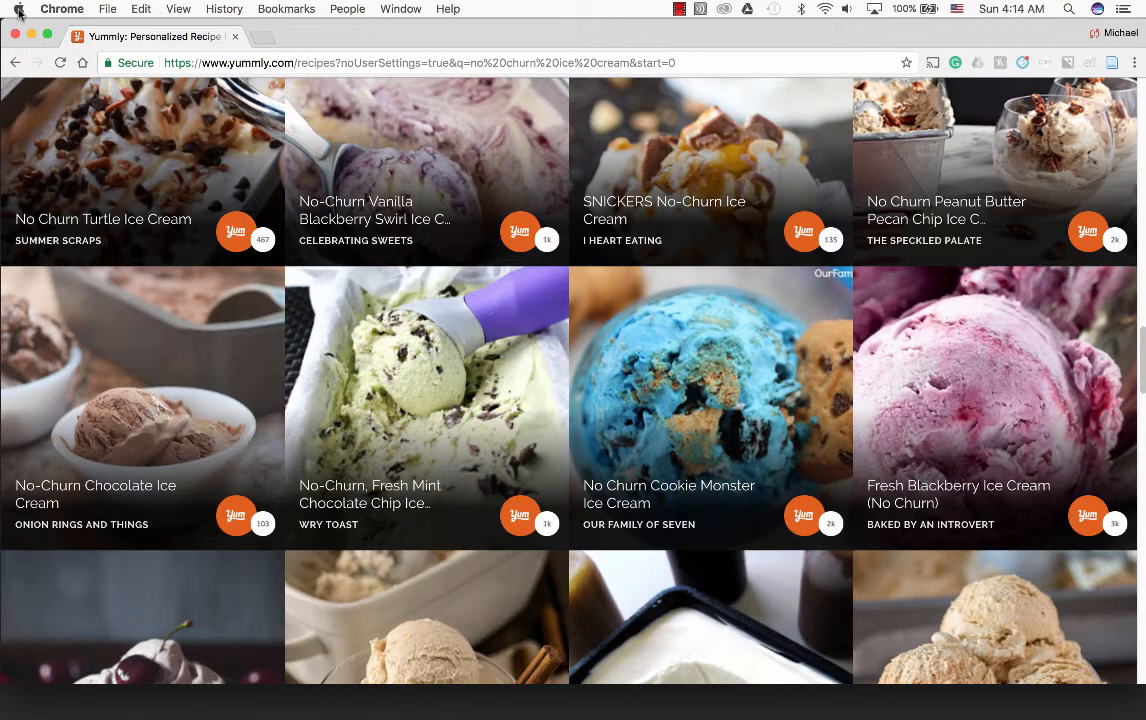
left_click(18, 9)
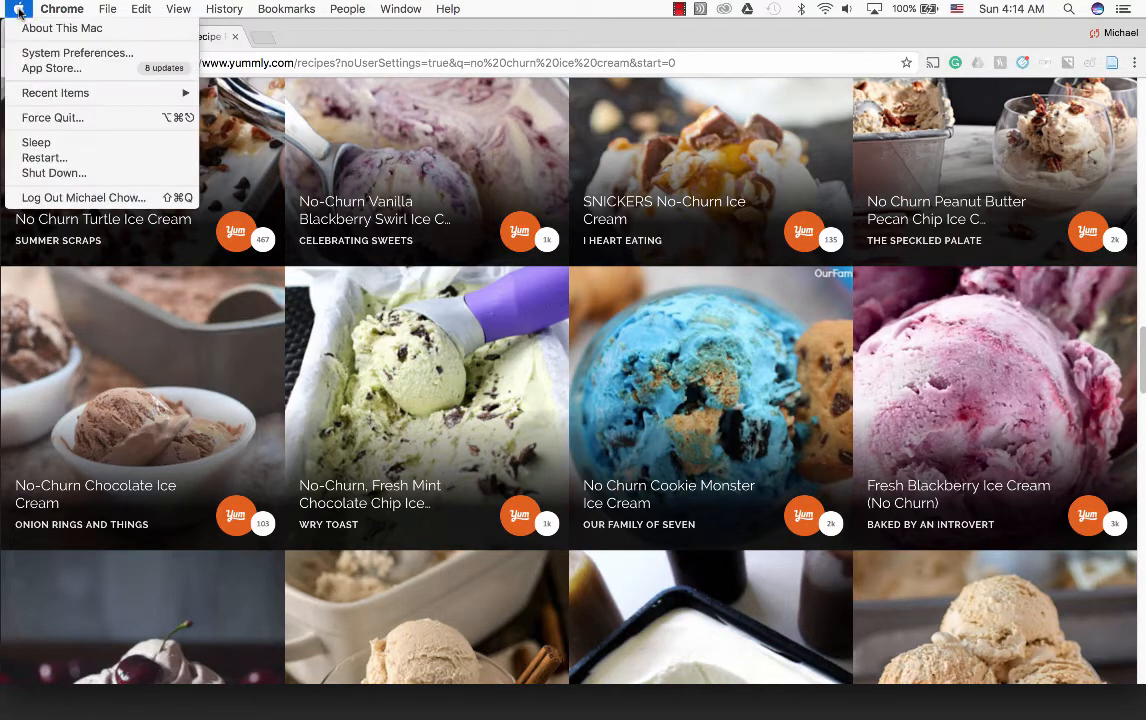
mouse_move(52, 118)
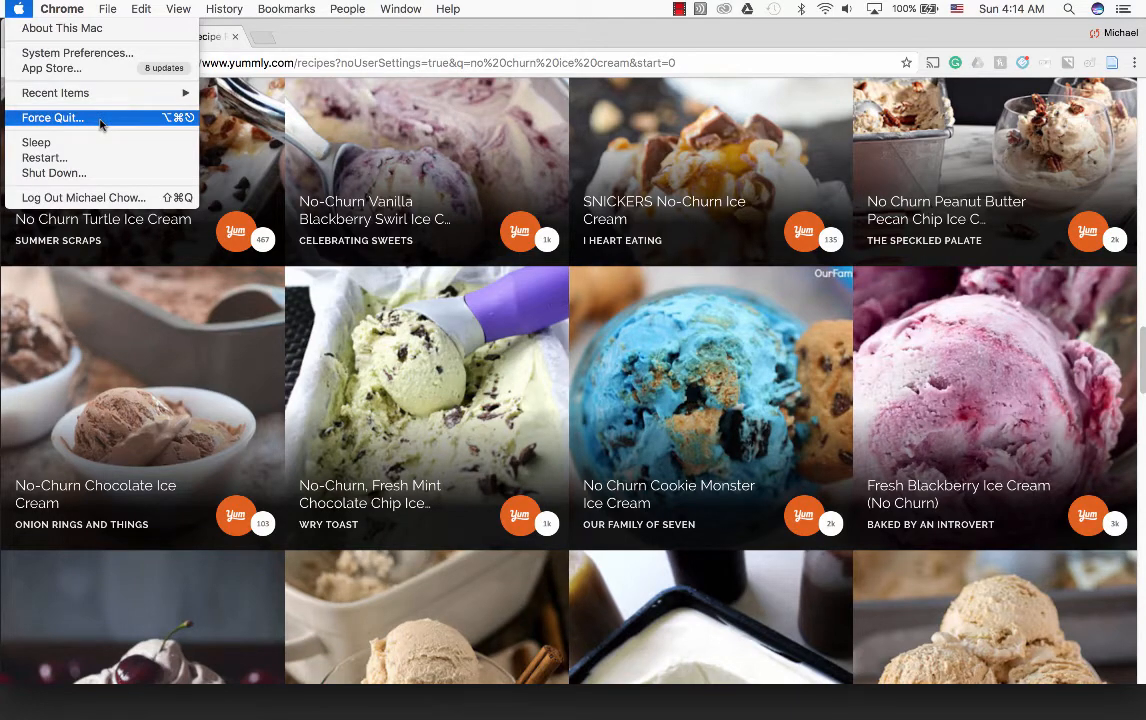
left_click(360, 46)
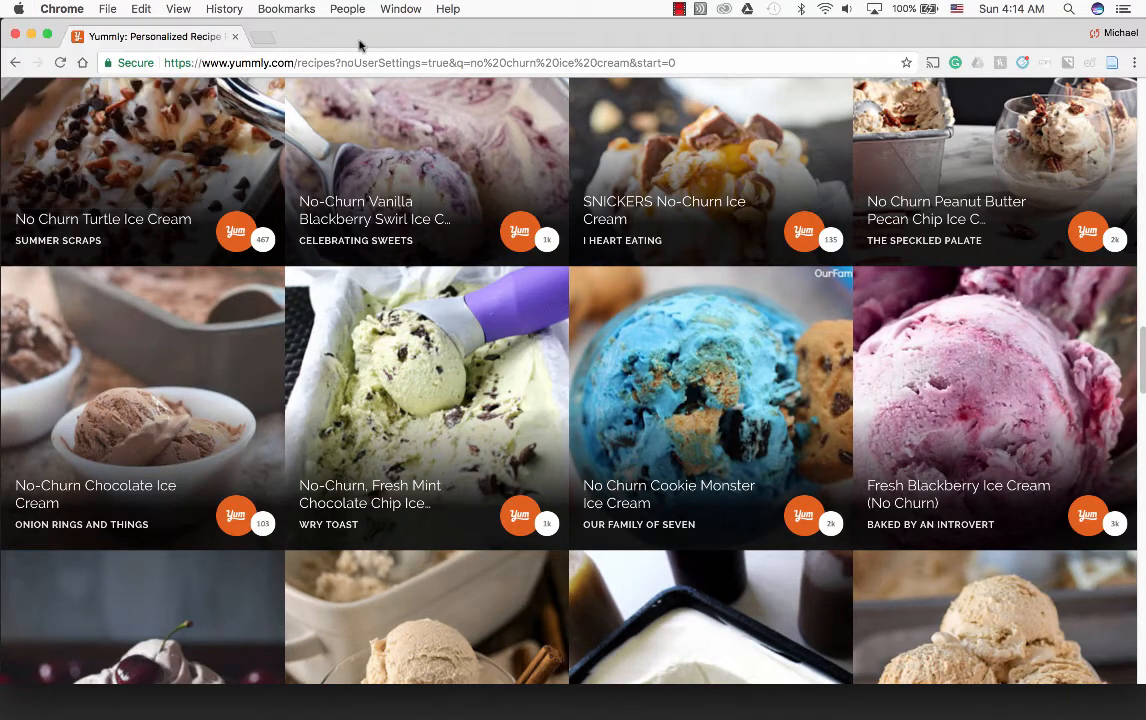